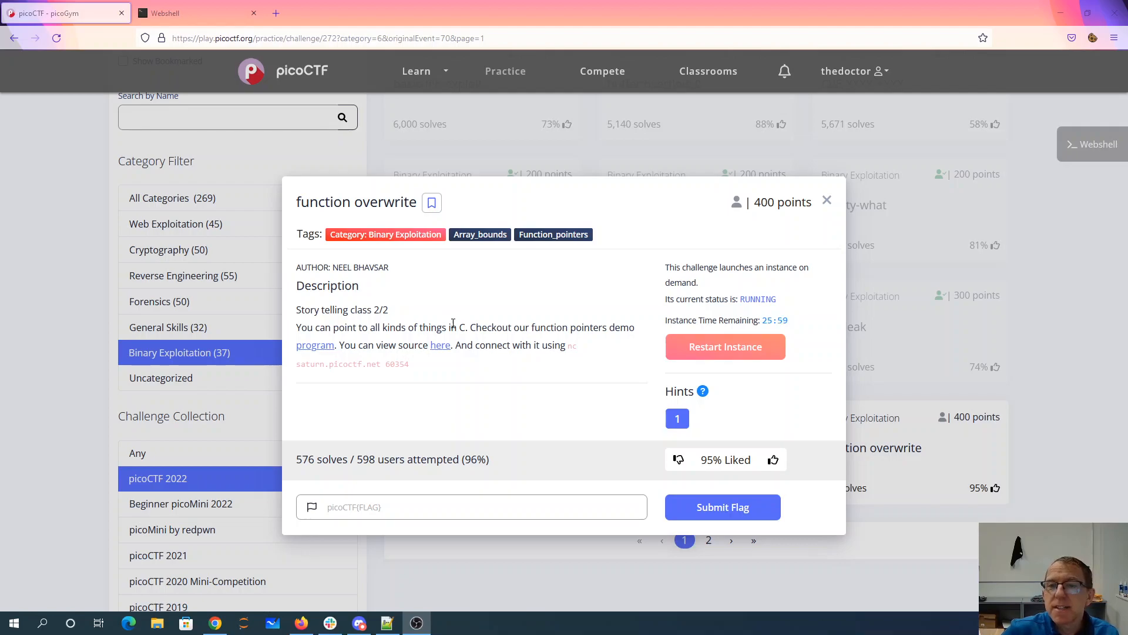
mouse_move(642, 330)
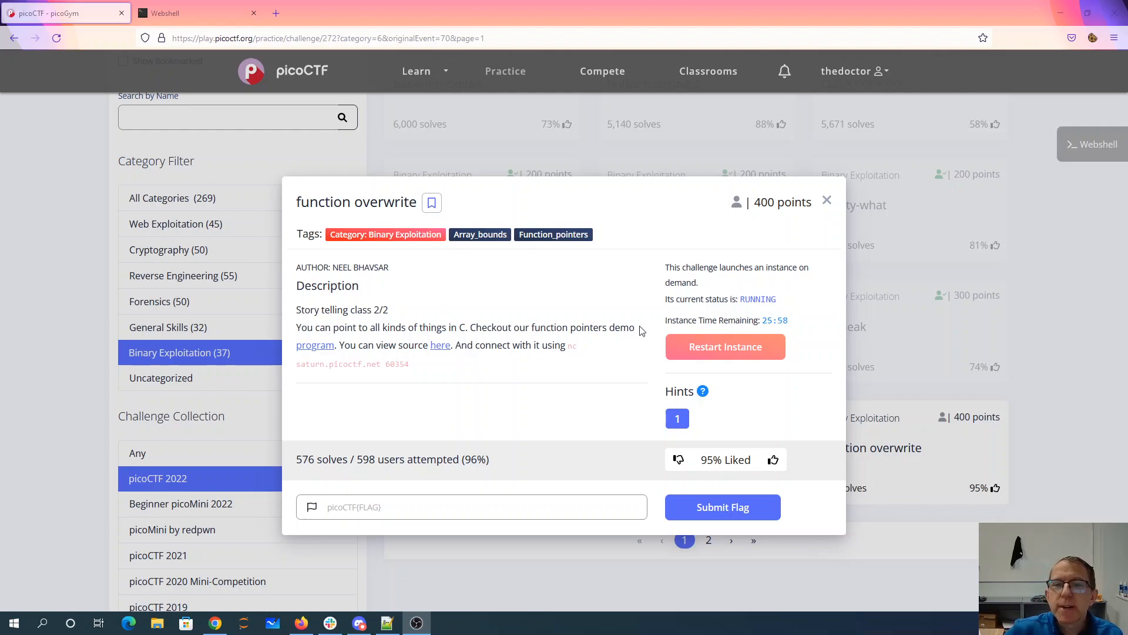
mouse_move(495, 341)
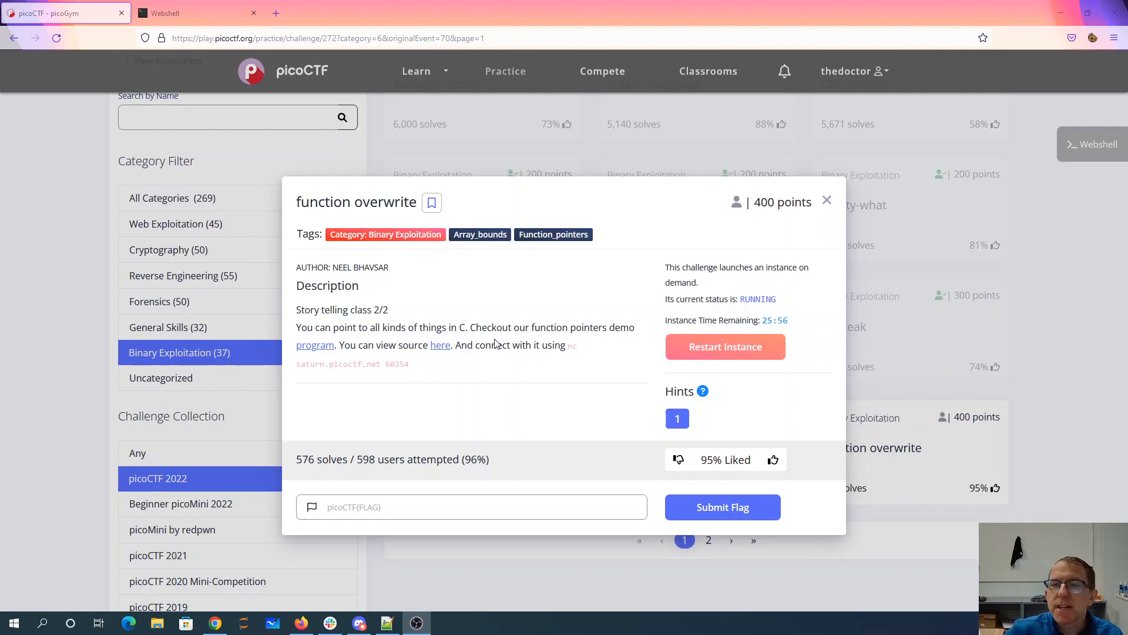
mouse_move(561, 350)
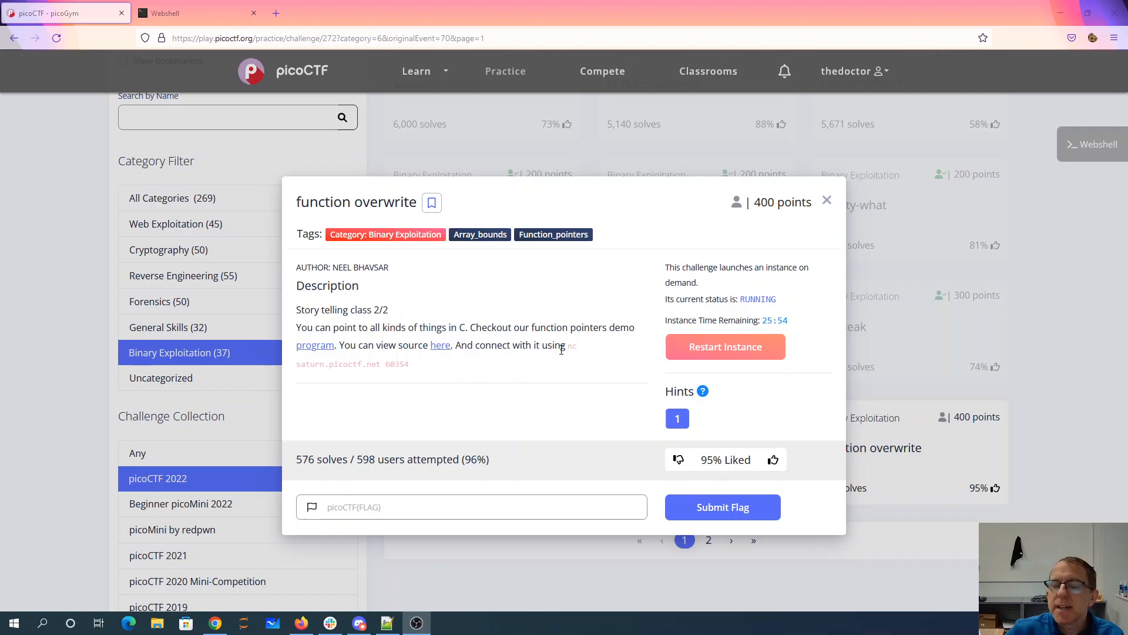
Download vuln.c and read through easy_checker and hard_checker in Notepad++.
click(677, 418)
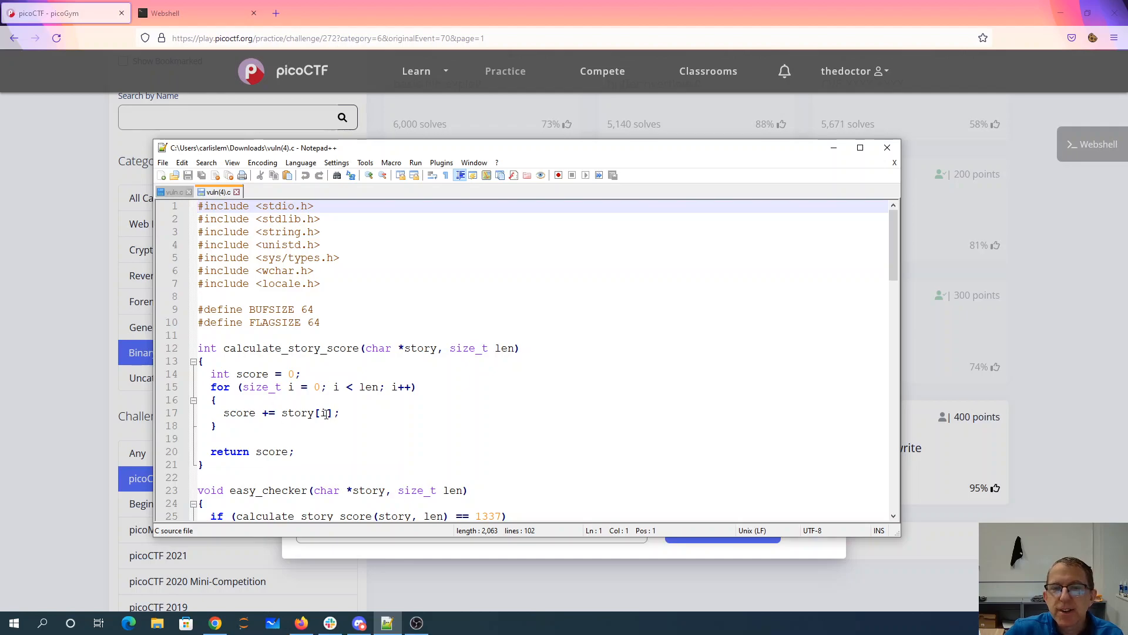
scroll(down, 3)
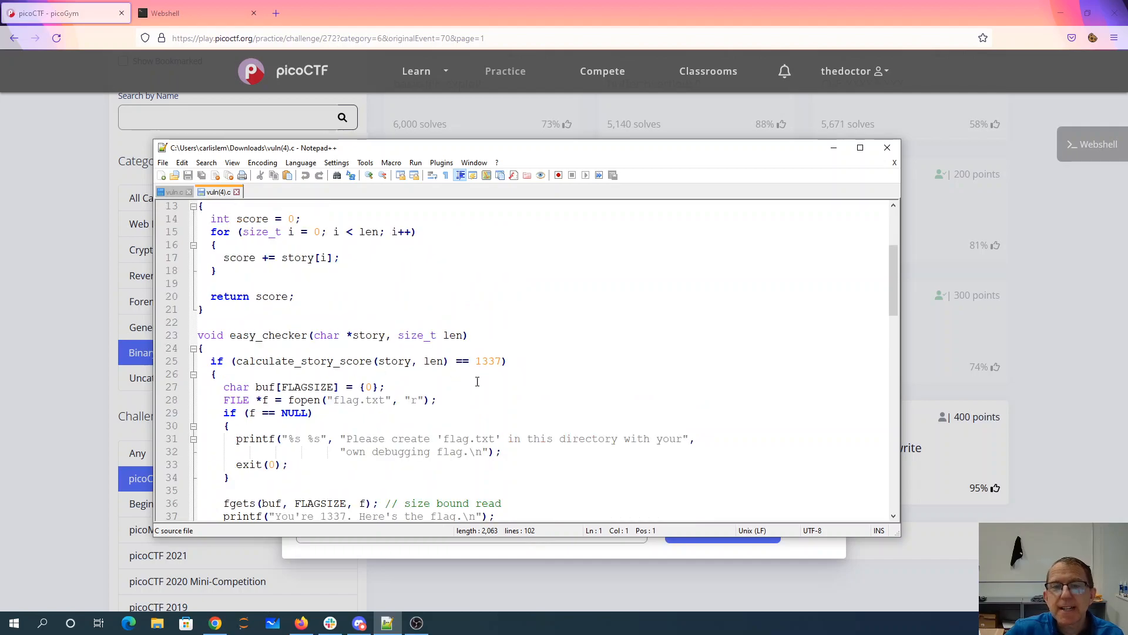
scroll(down, 3)
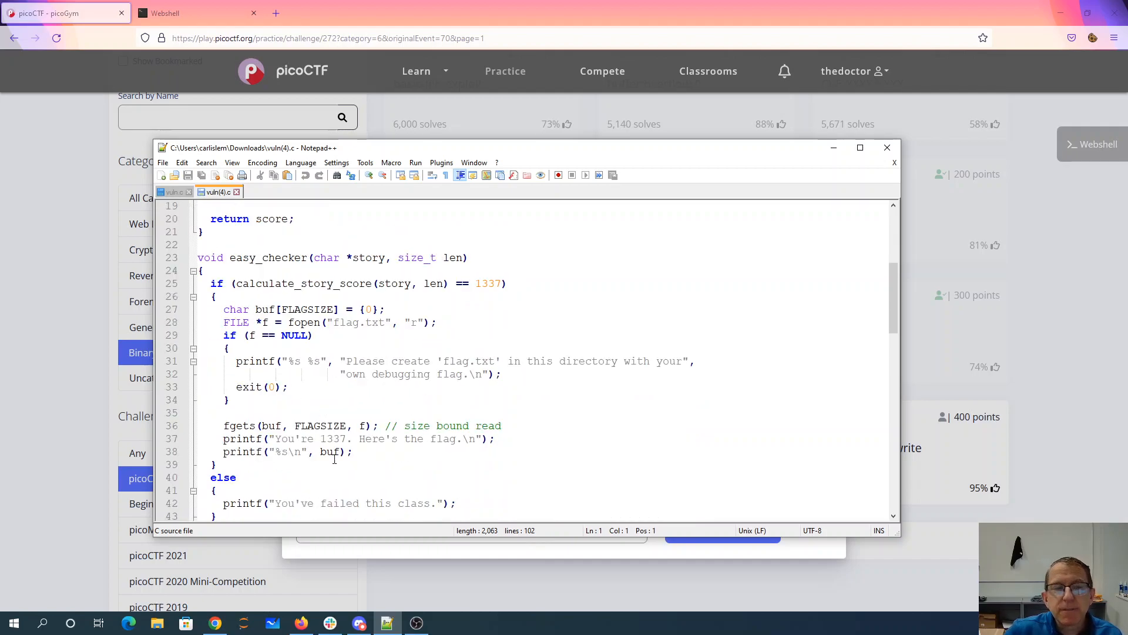
scroll(down, 3)
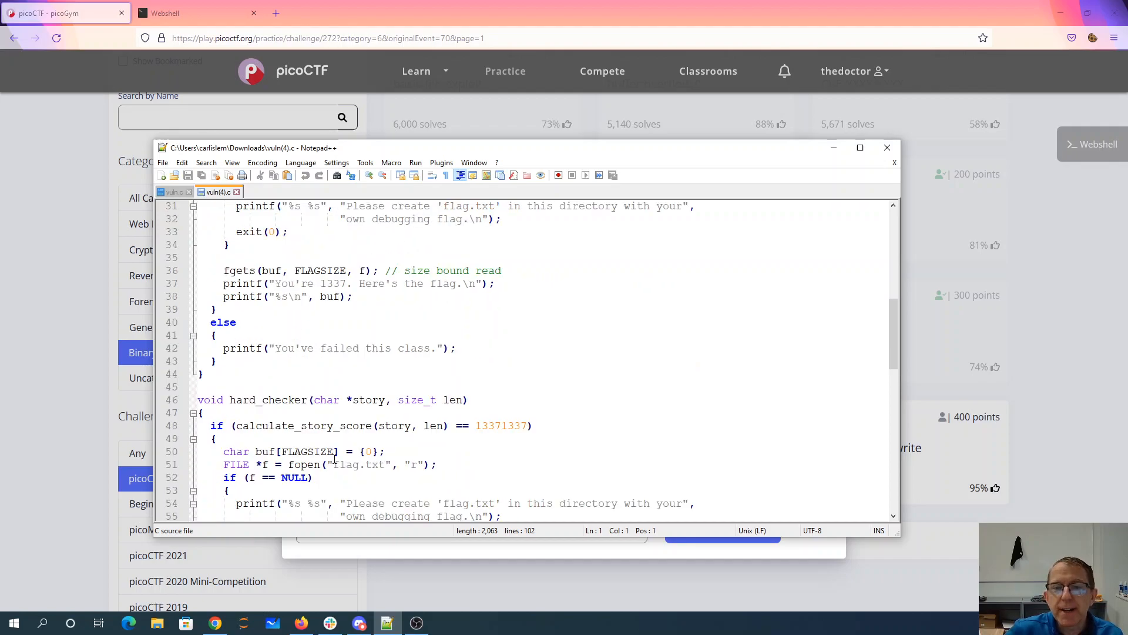
scroll(down, 3)
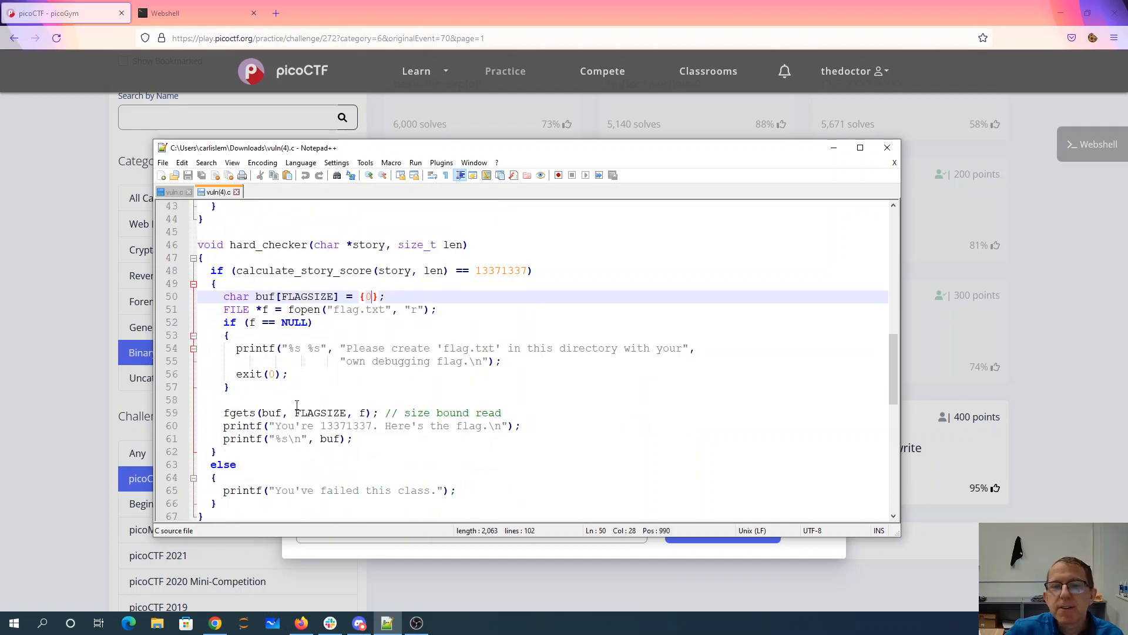
scroll(down, 3)
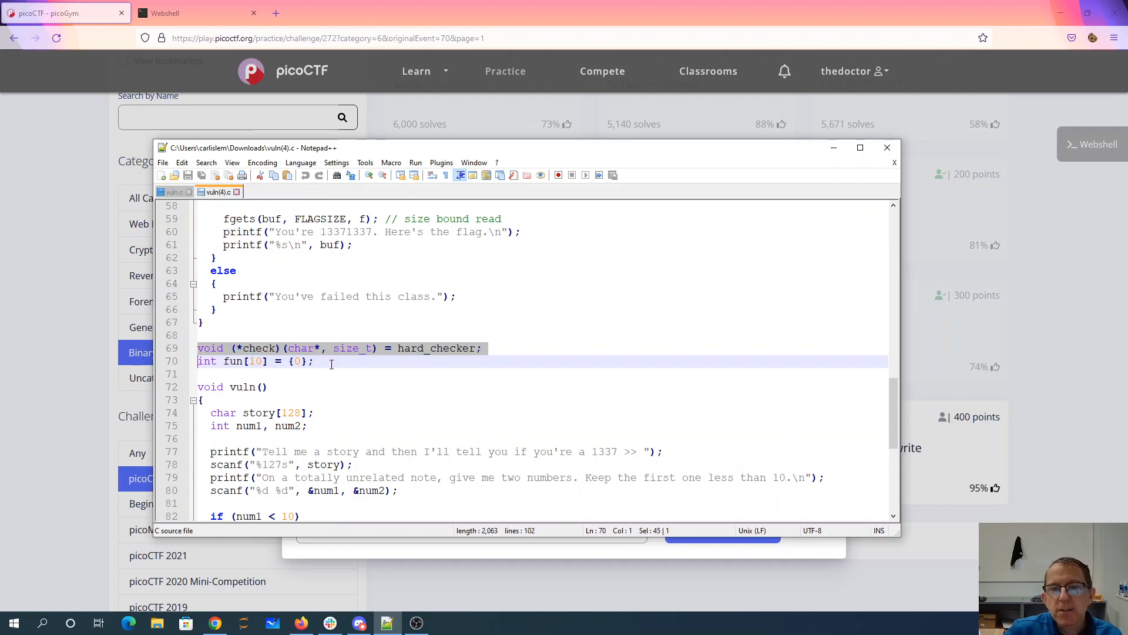
Examine vuln's 127s story scanf width and the fun[num1] index of interest.
click(325, 362)
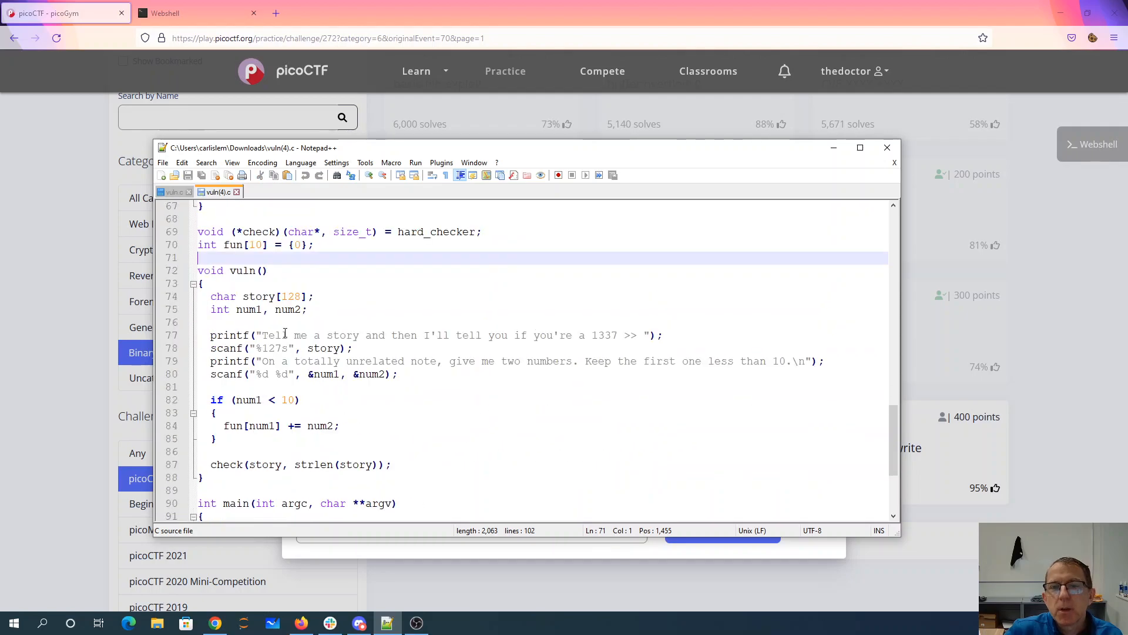
double_click(274, 348)
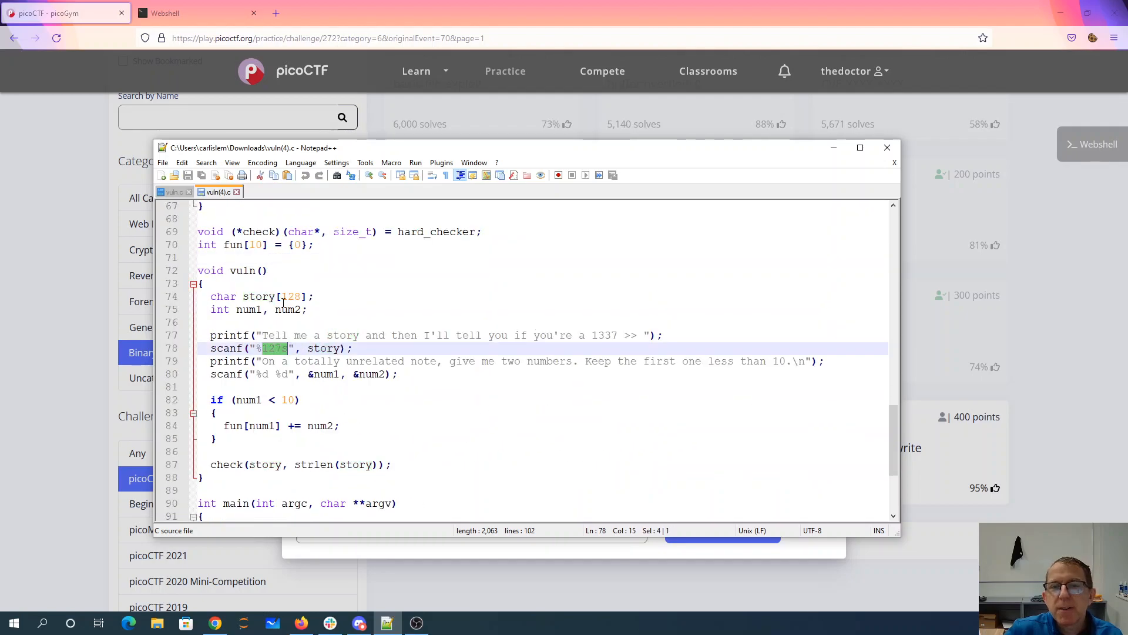
double_click(291, 296)
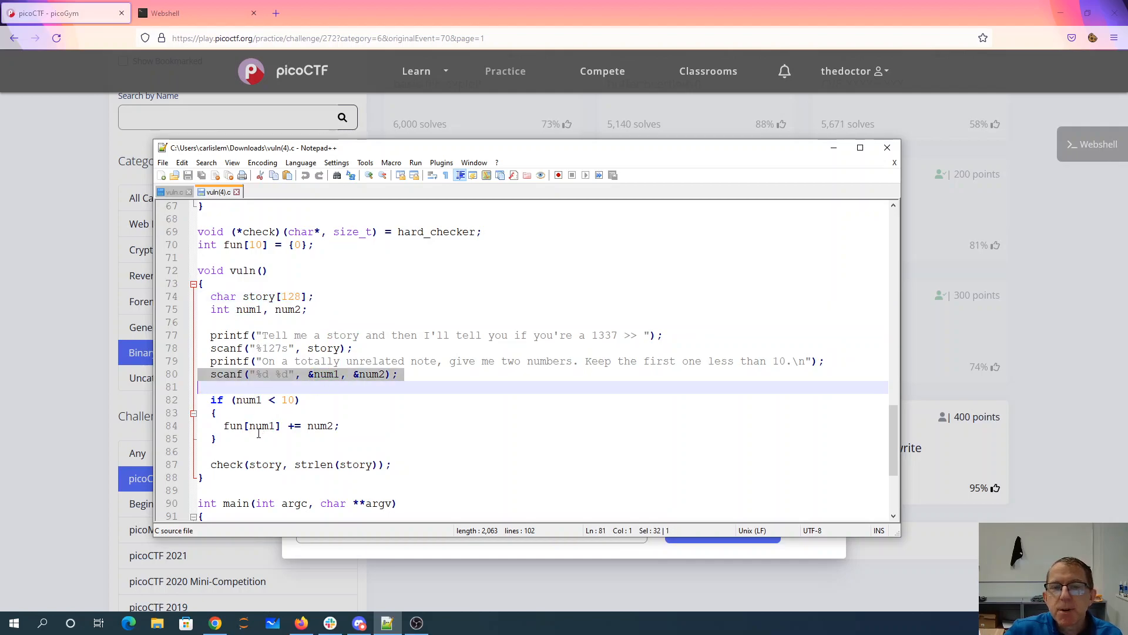
double_click(262, 426)
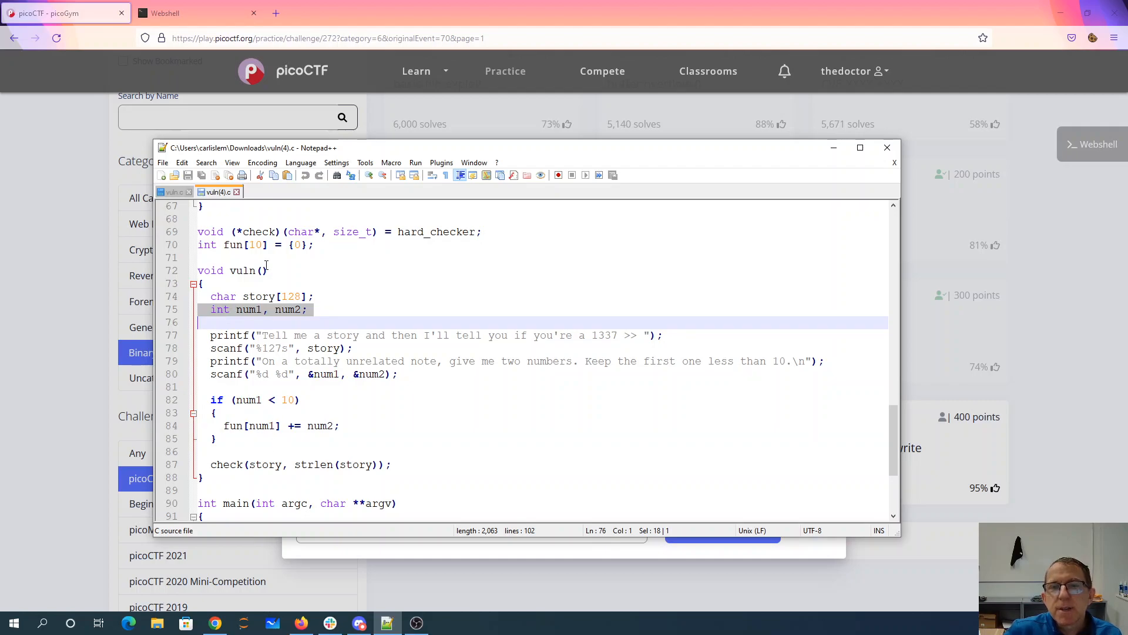
mouse_move(227, 231)
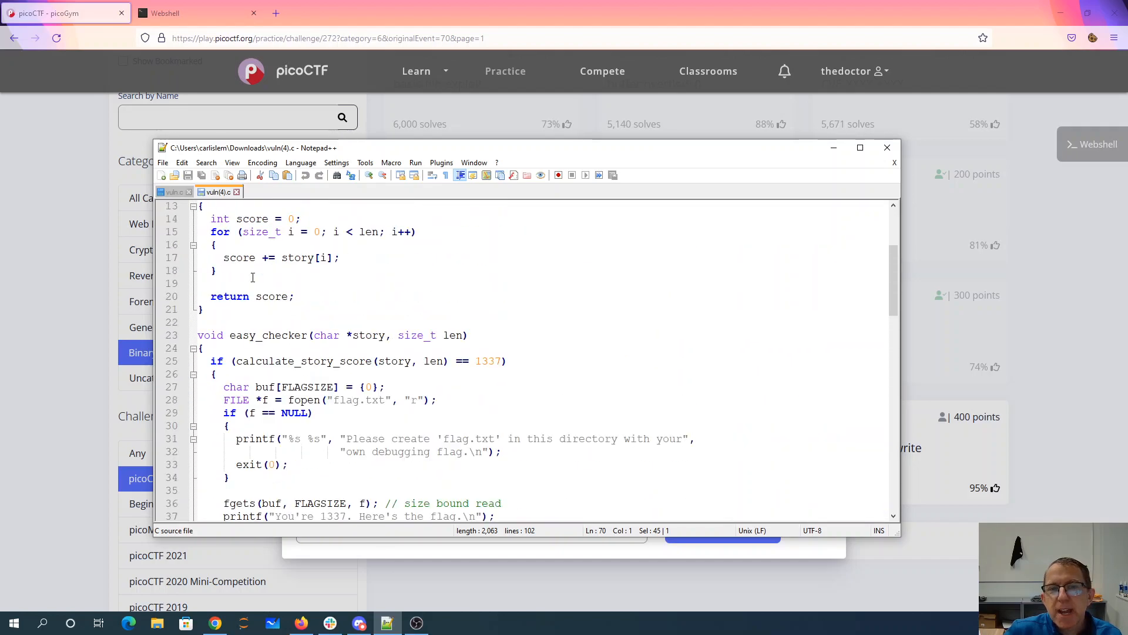
scroll(down, 3)
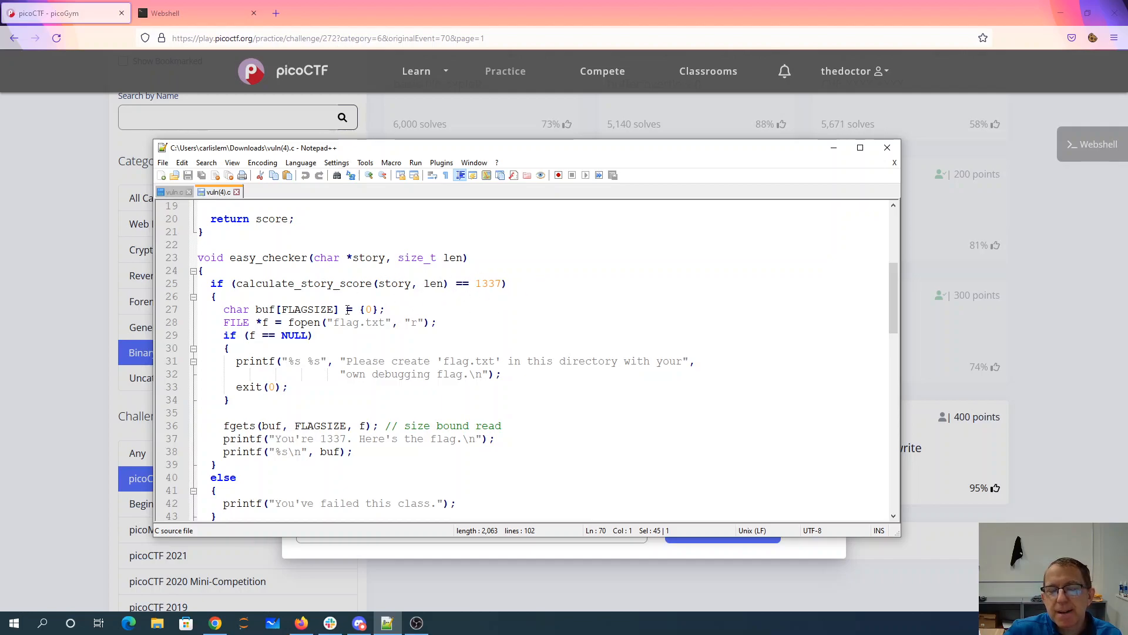
scroll(down, 3)
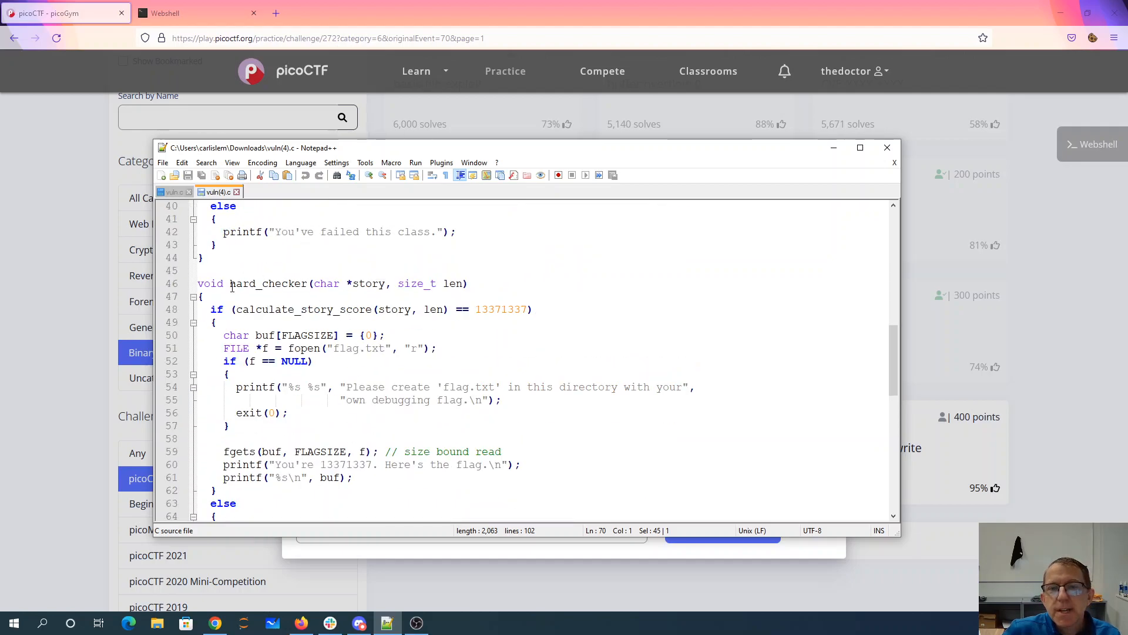
click(223, 335)
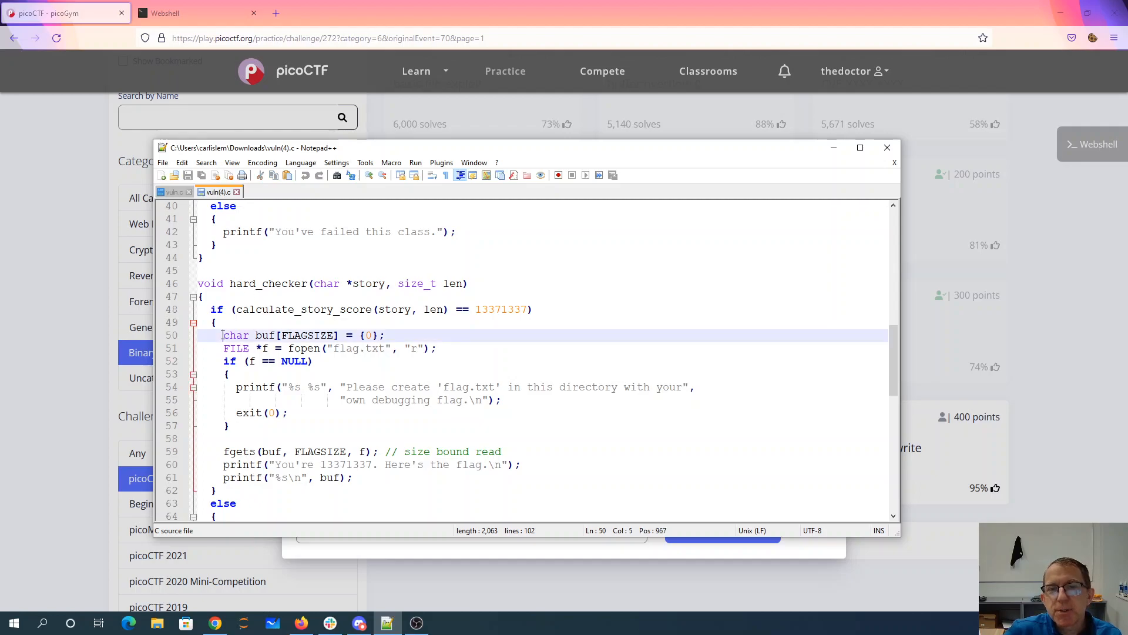
drag(222, 335, 223, 348)
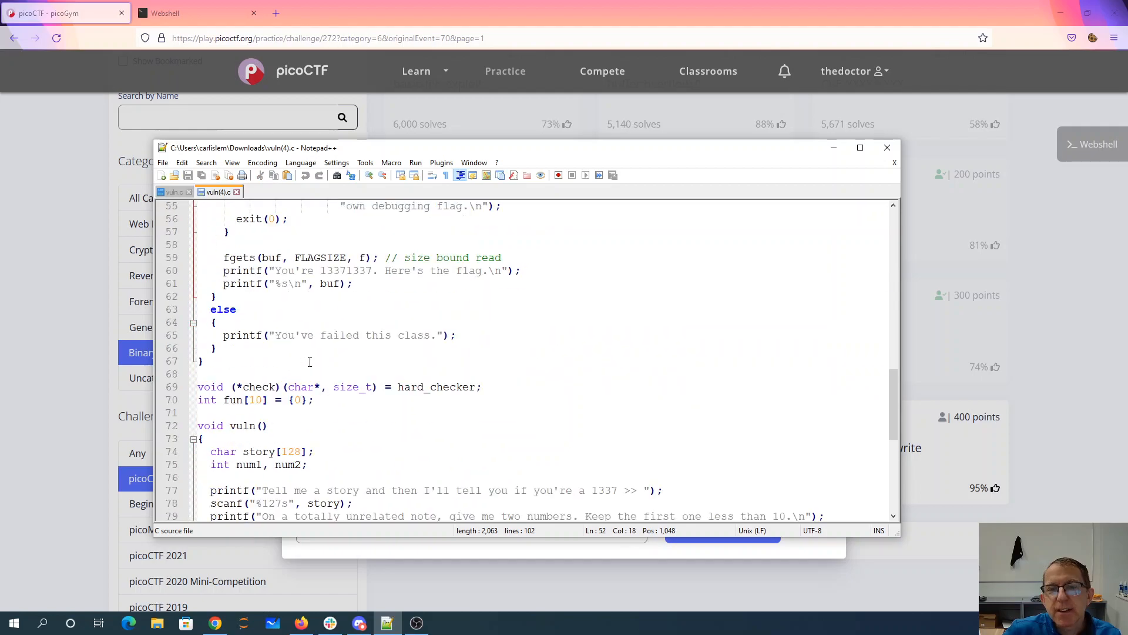
scroll(down, 3)
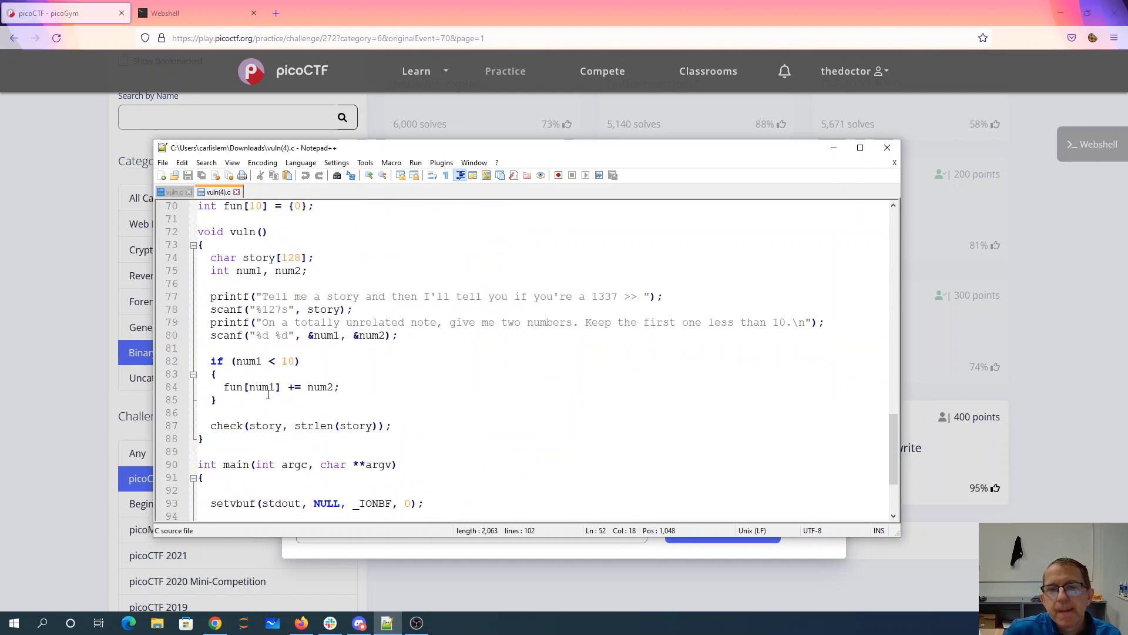
mouse_move(327, 425)
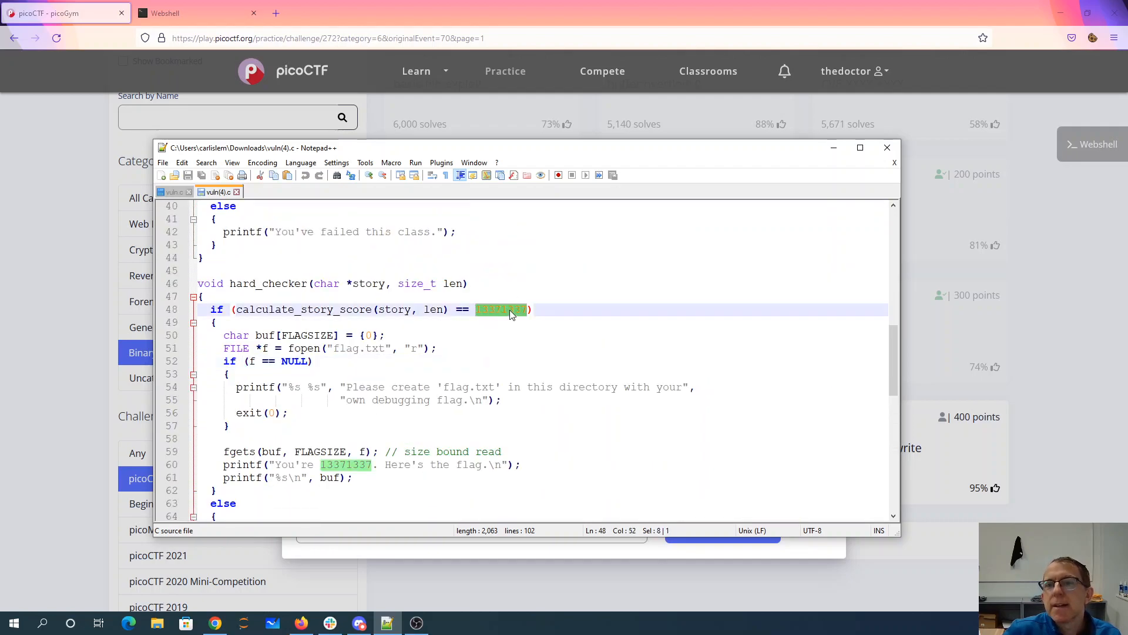
mouse_move(505, 315)
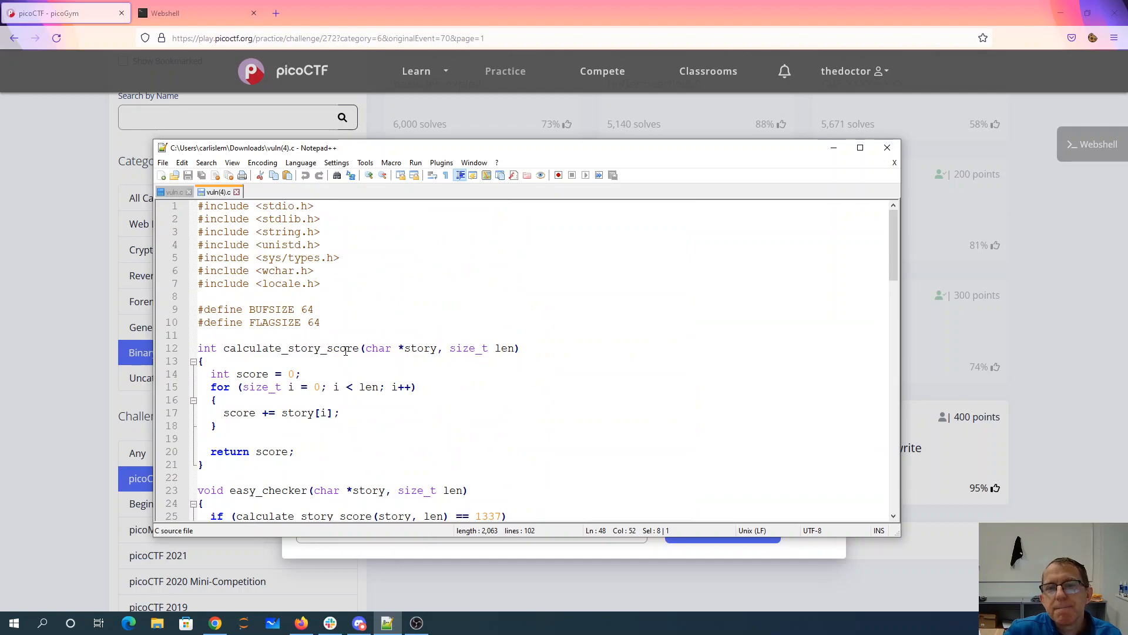
scroll(down, 3)
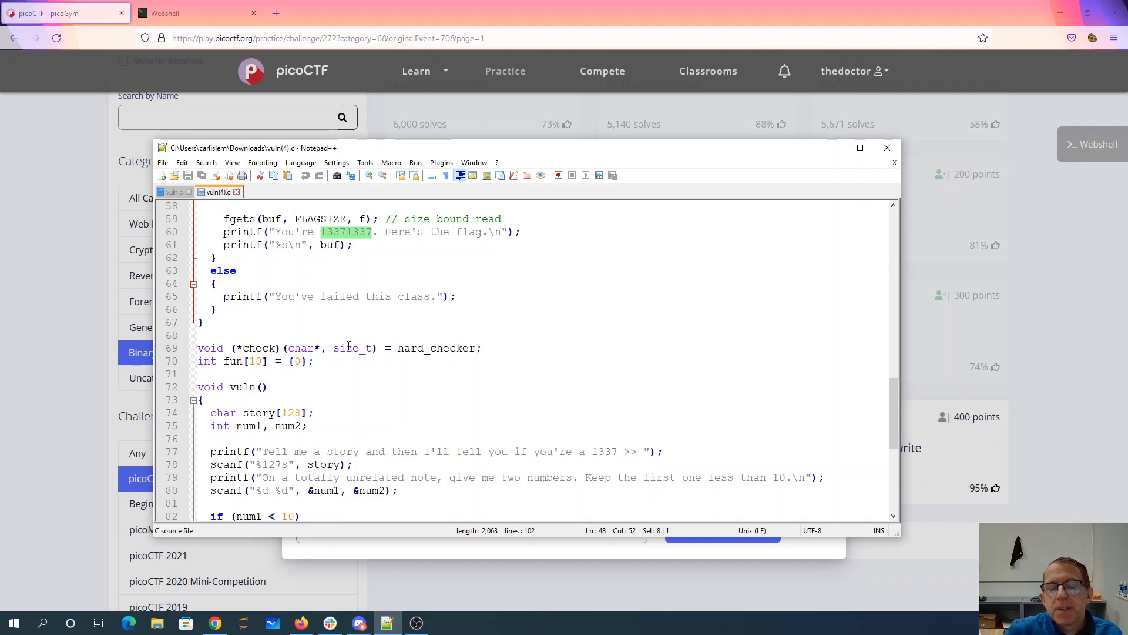
scroll(down, 3)
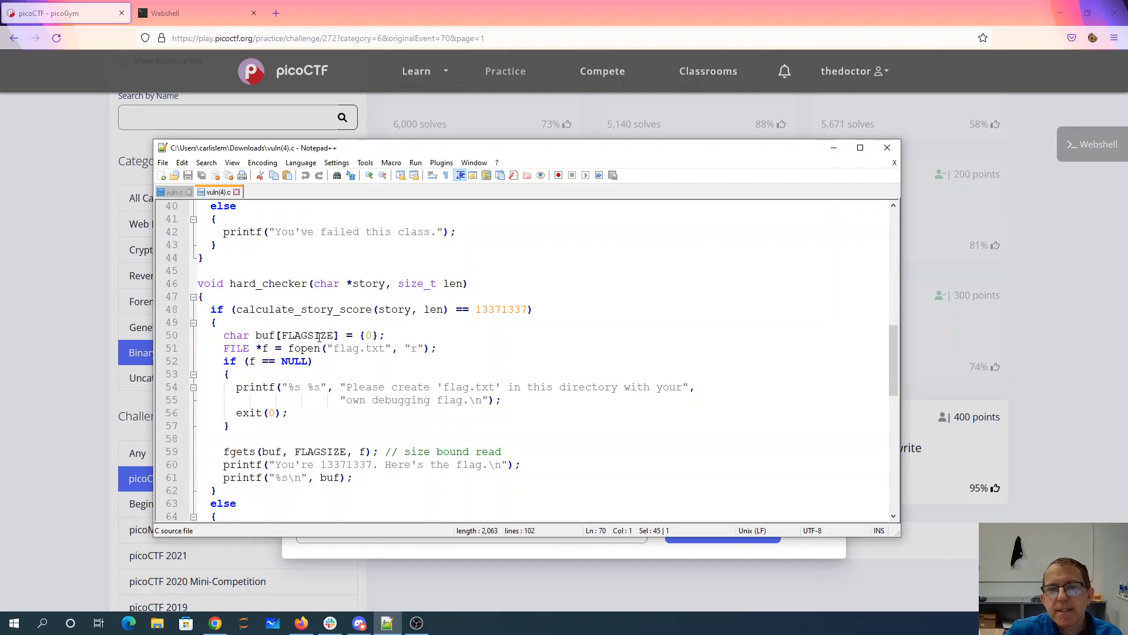
Run objdump -D vuln | more in the webshell and page to the check and fun entries.
click(171, 13)
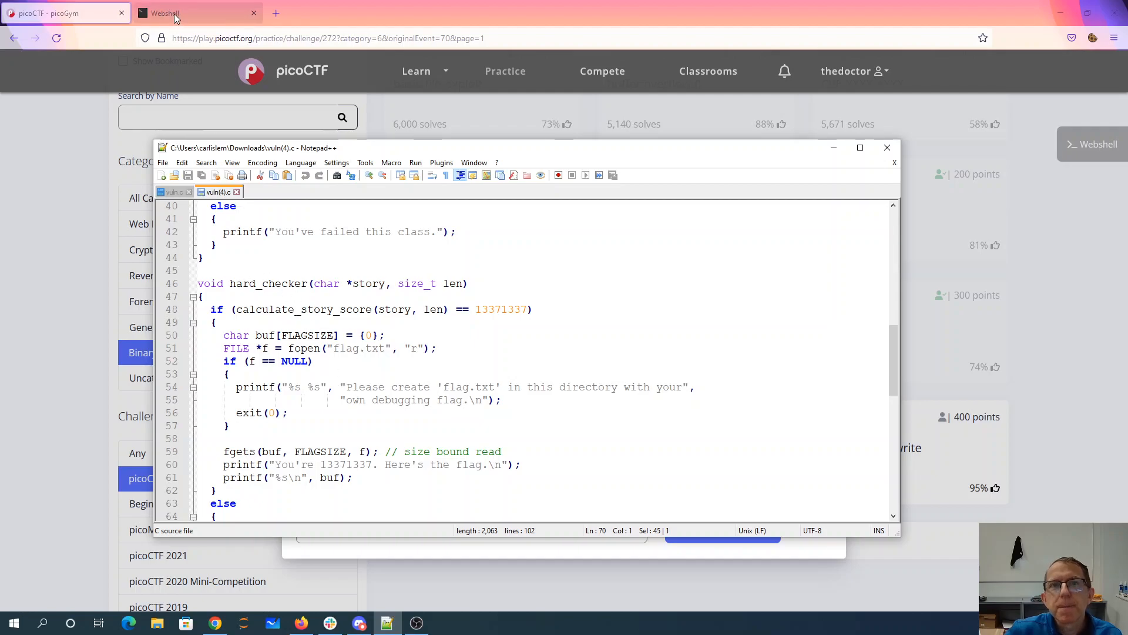
click(171, 14)
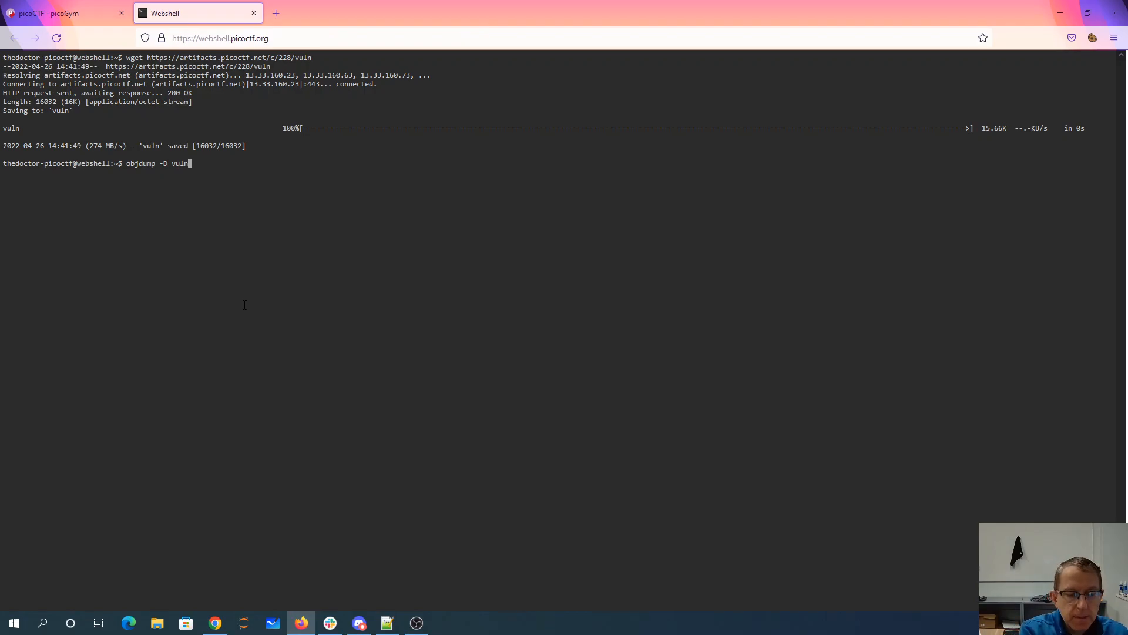
key(Return)
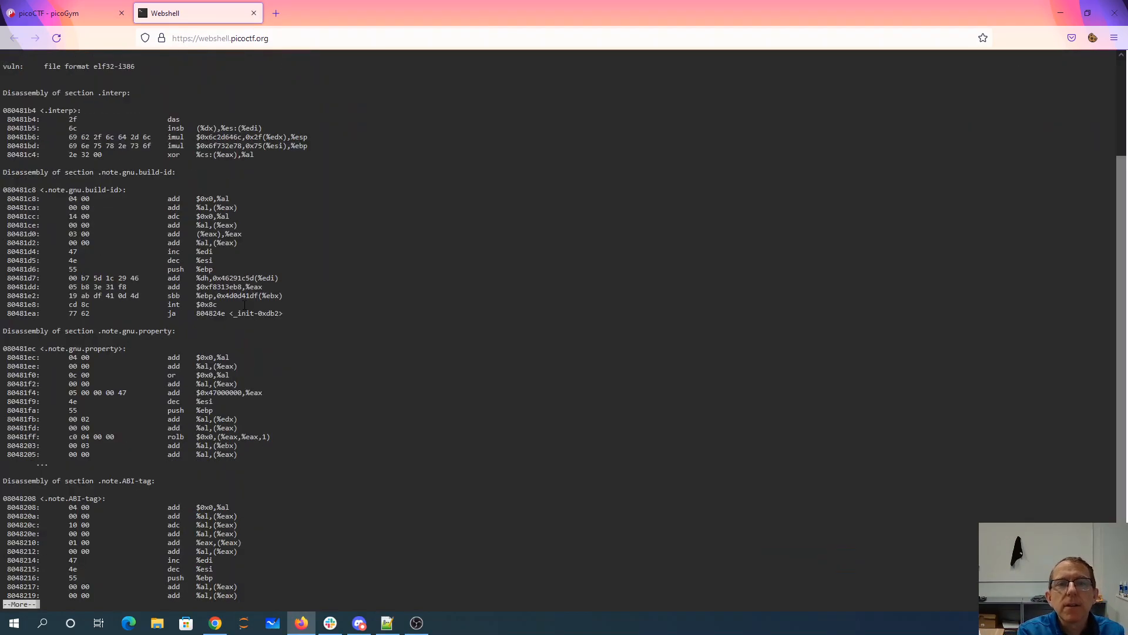
scroll(down, 3)
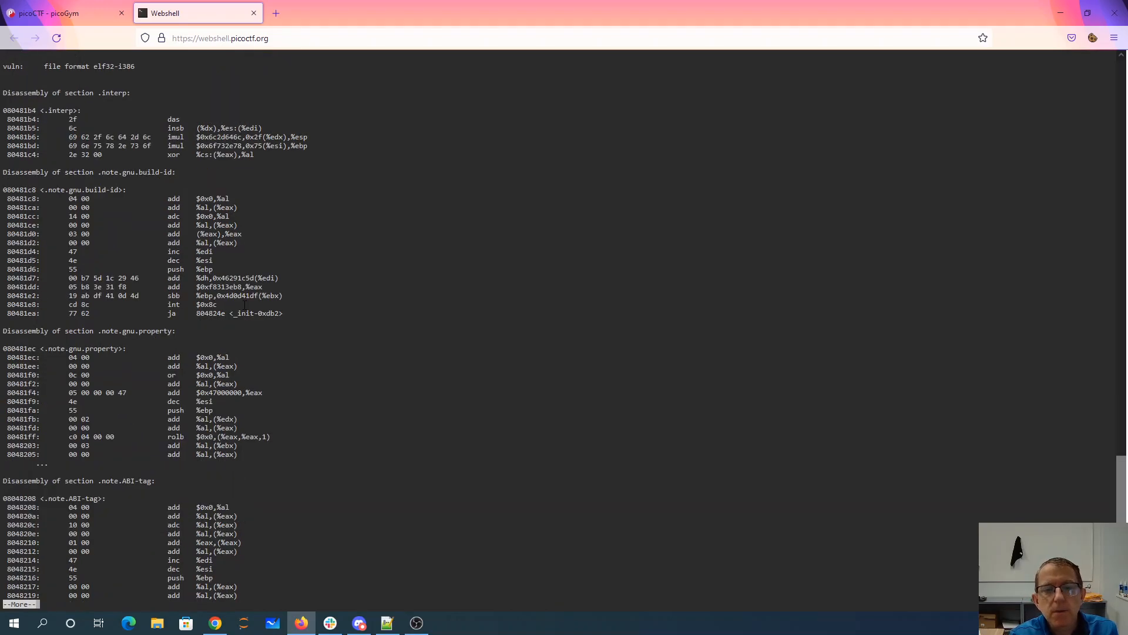
scroll(down, 3)
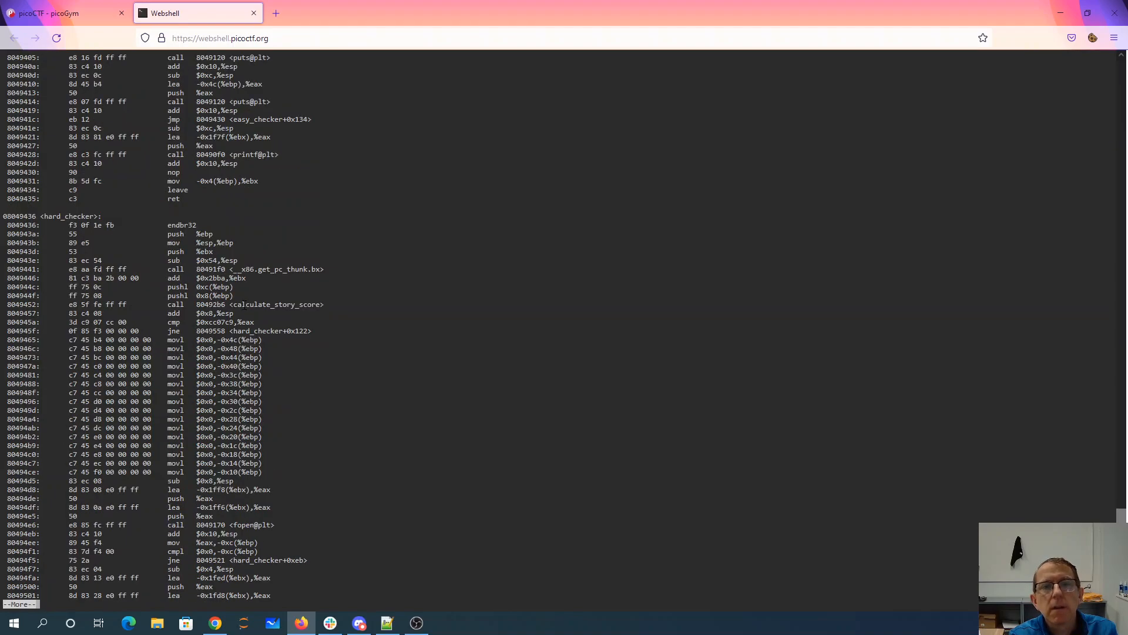
scroll(down, 3)
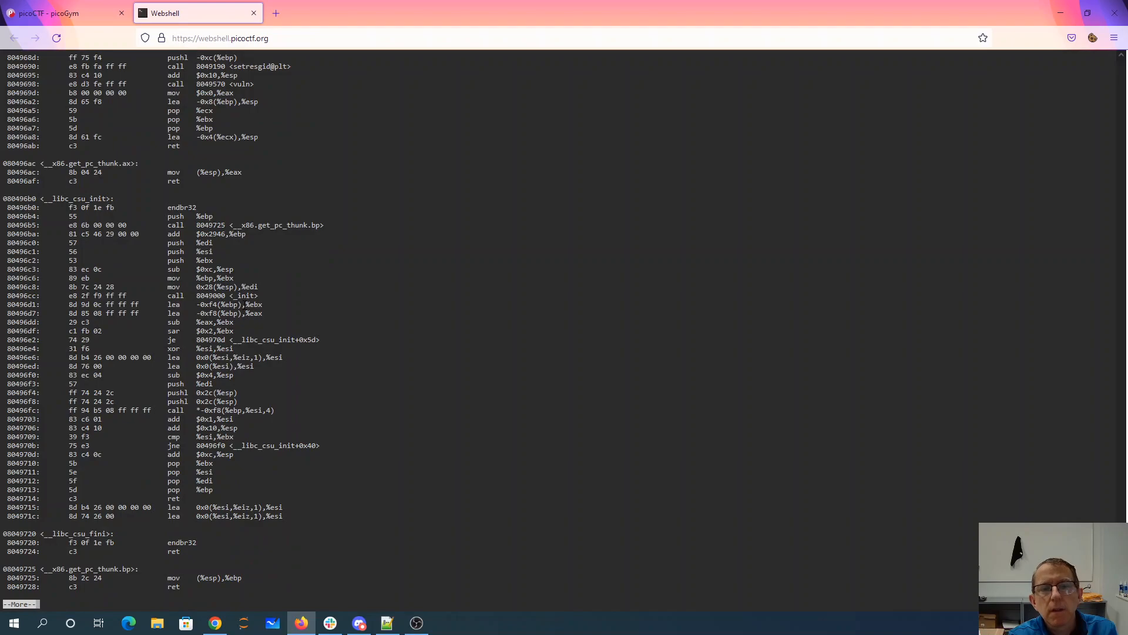
key(space)
text(/check)
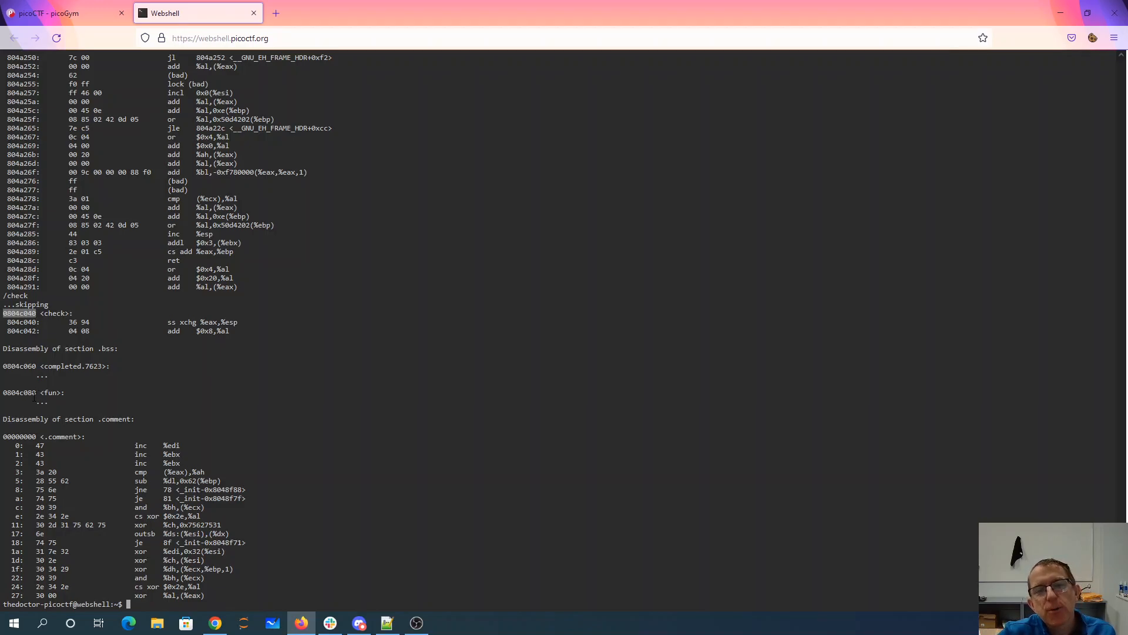
mouse_move(45, 340)
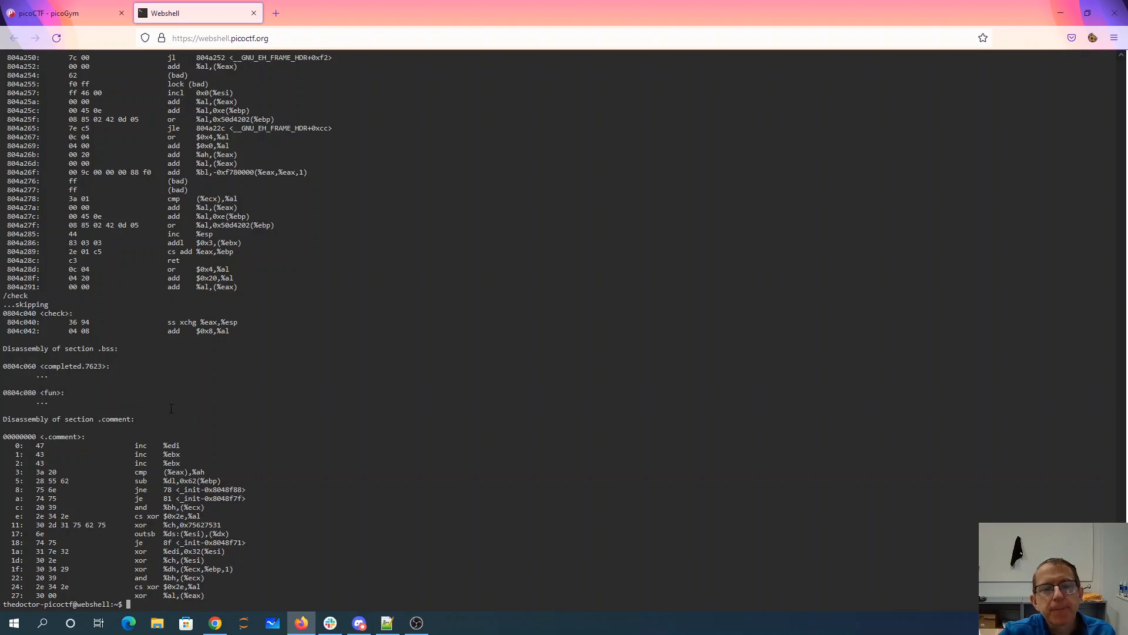
Re-run objdump -D vuln | more and search /vuln to reach the hard_checker disassembly.
text(objdump -D vuln | more)
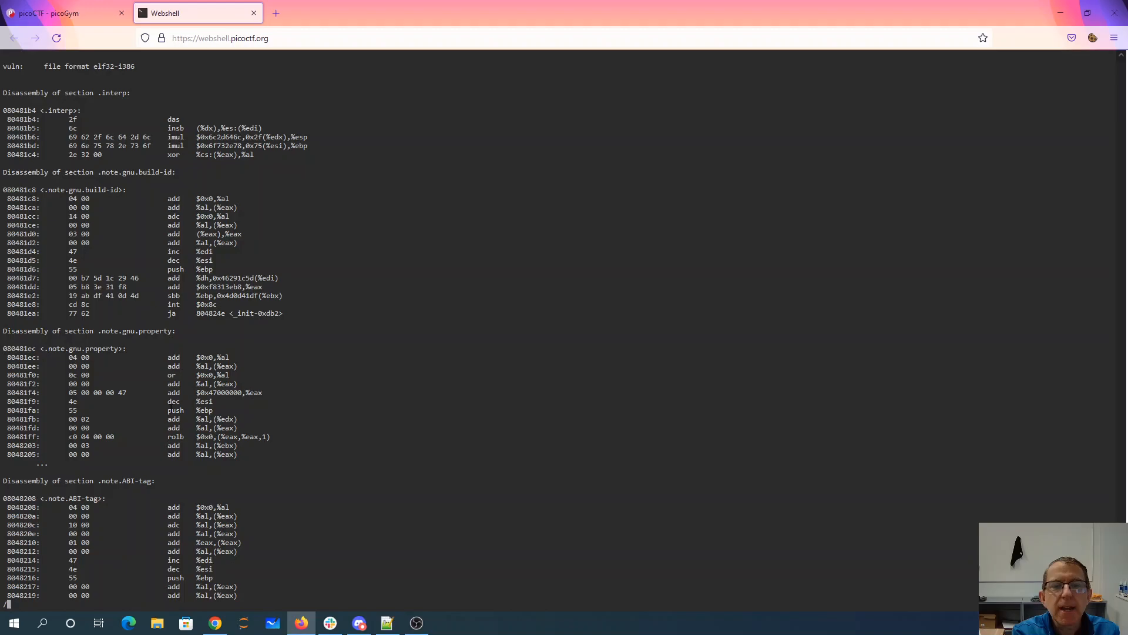
text(/vuln)
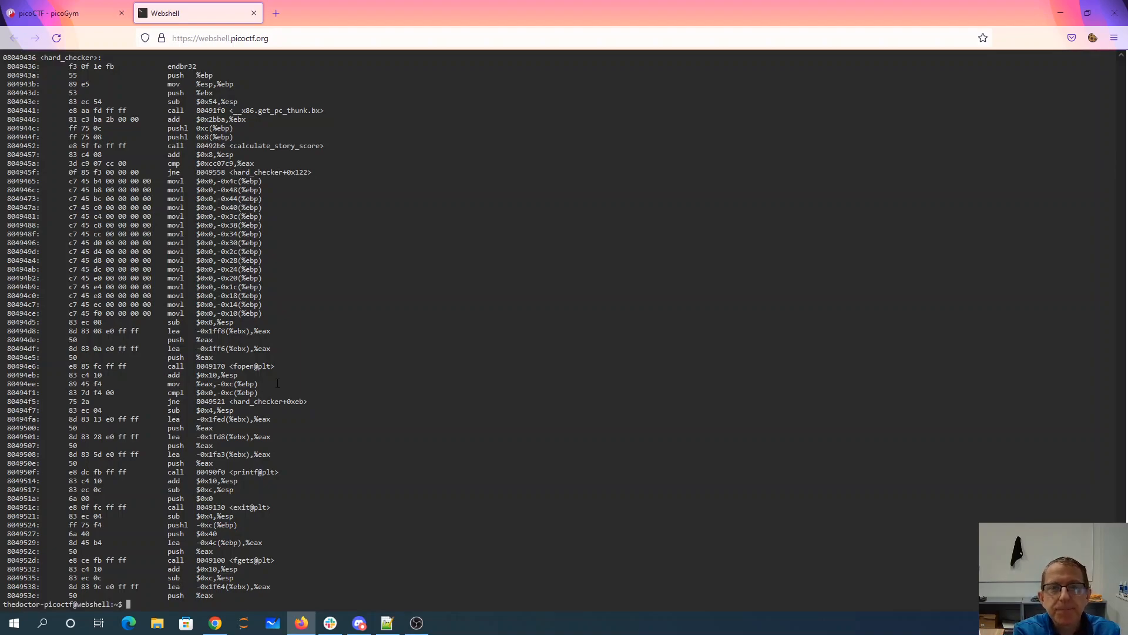
click(53, 13)
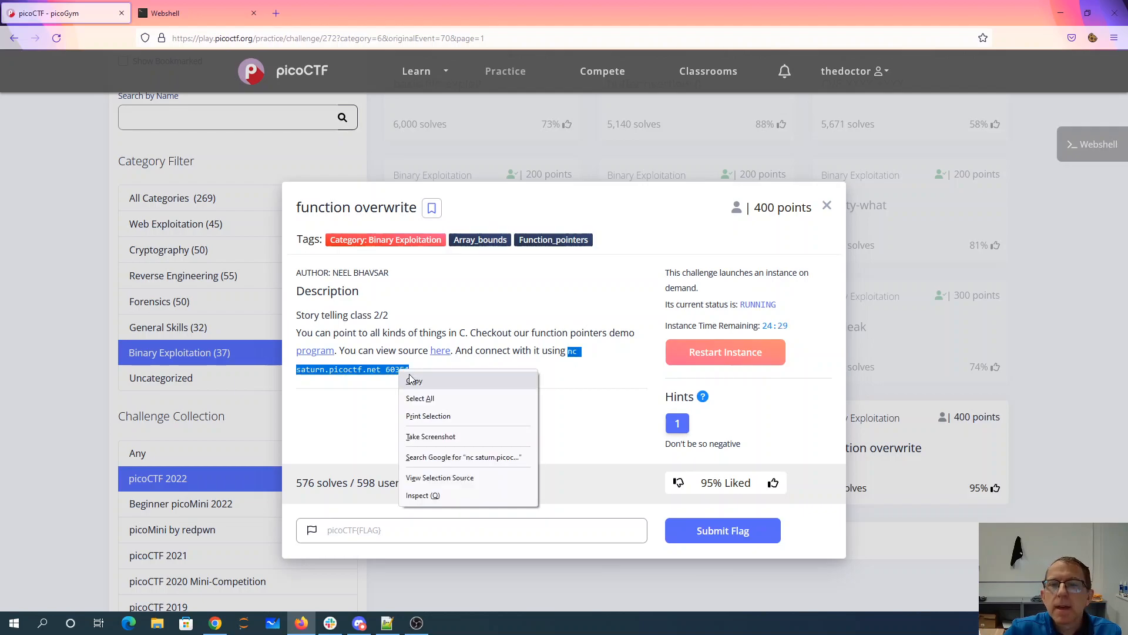
Run the copied nc command, answer the story with 'safkasdf' and the number with -16.
click(169, 13)
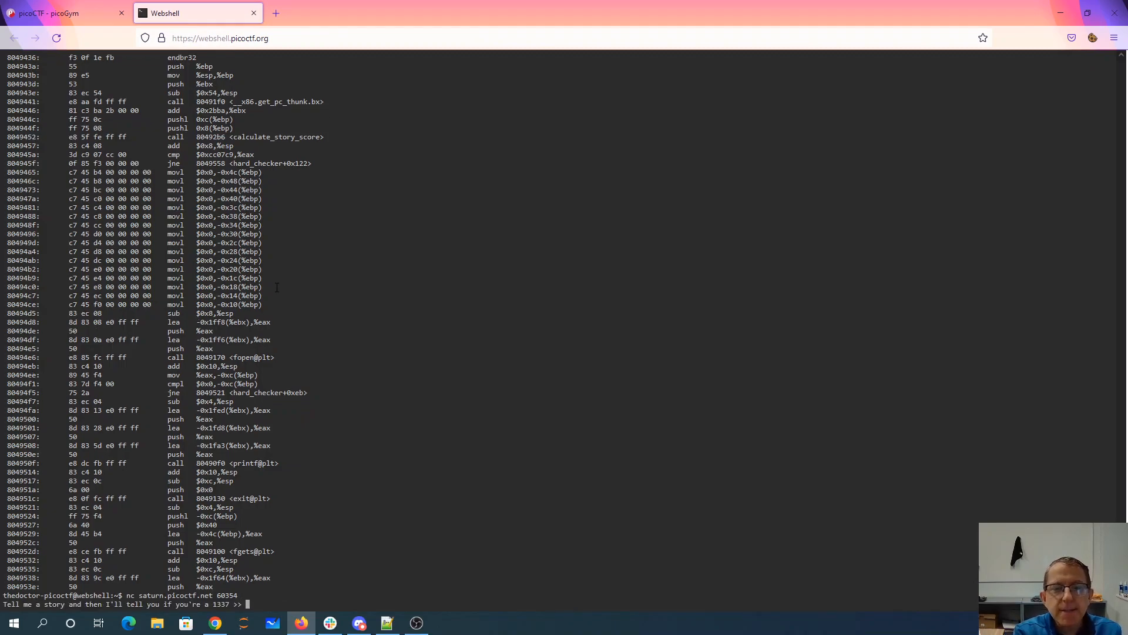
text(safkasdf)
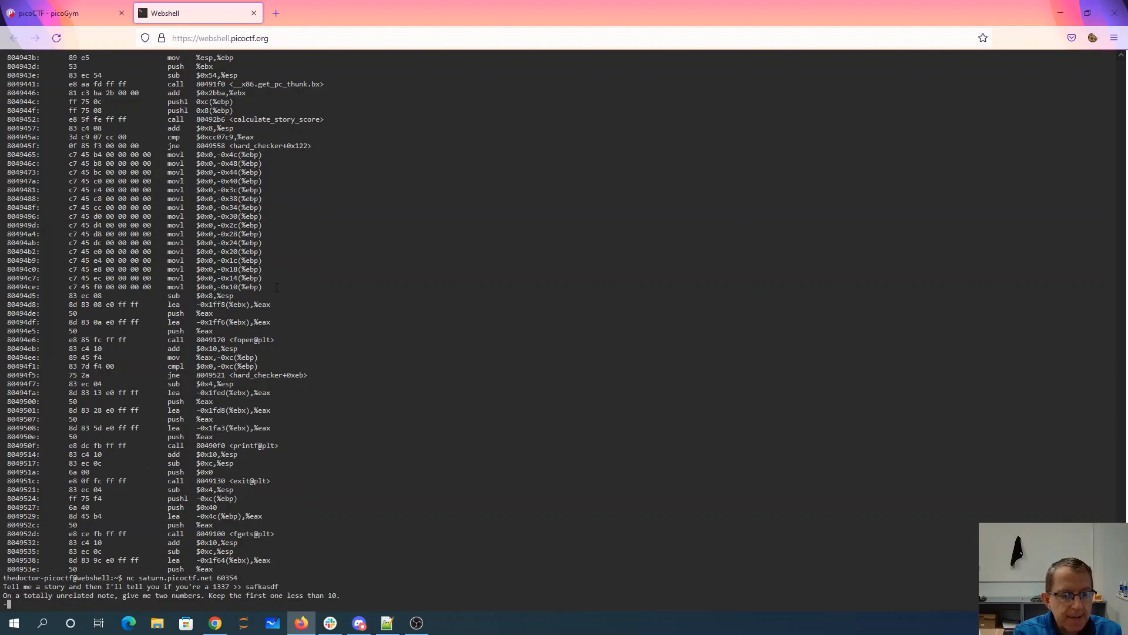
text(-16)
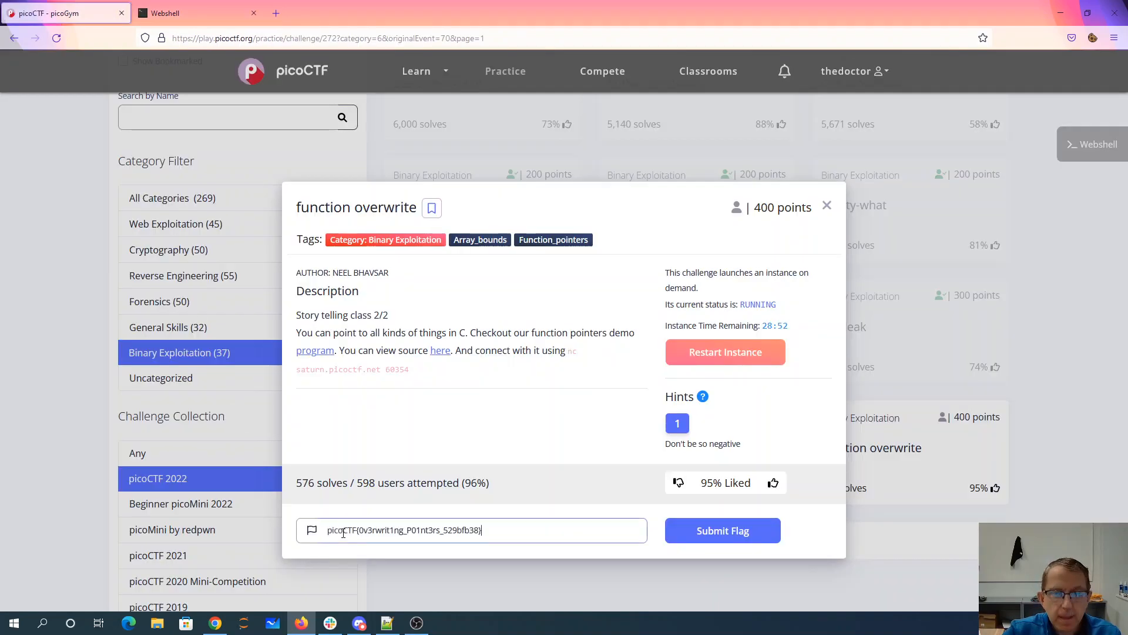
Submit the pasted flag, earning the challenge's 400 points.
click(723, 530)
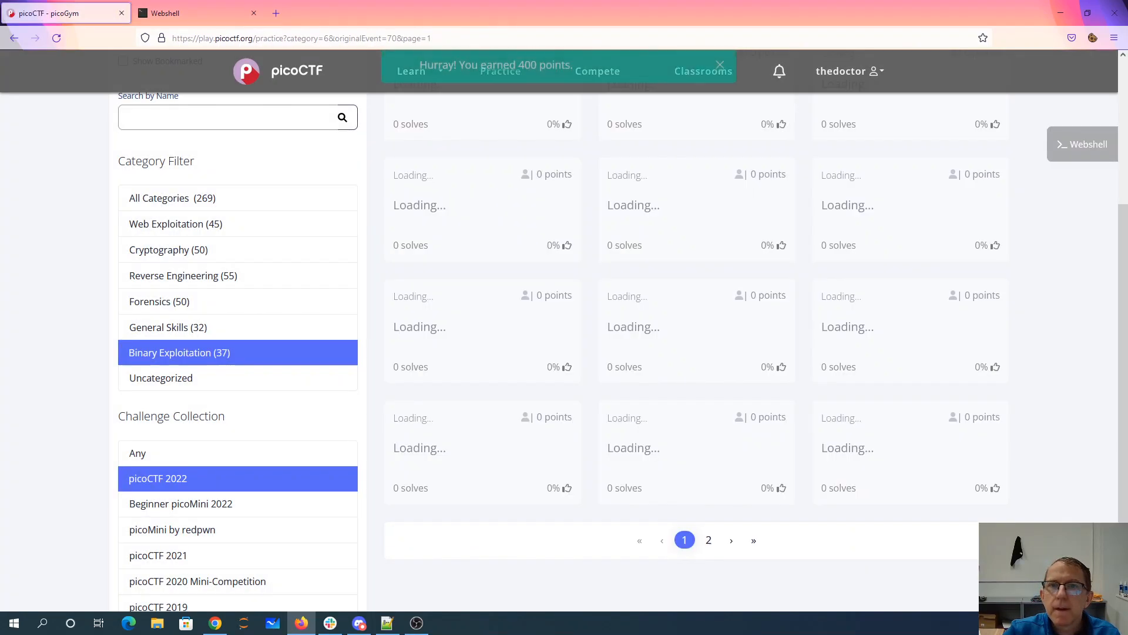